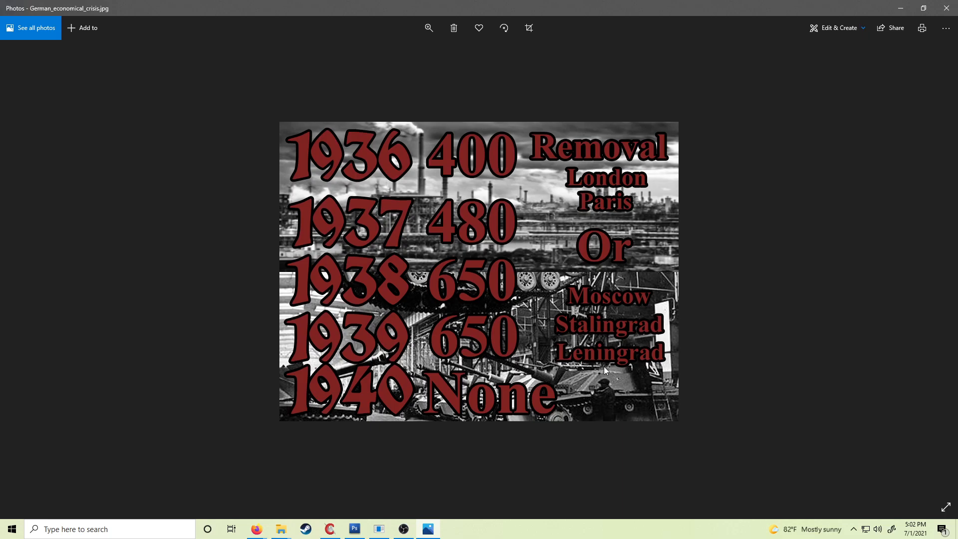
{"action": "mouse_move", "coordinate": [367, 163]}
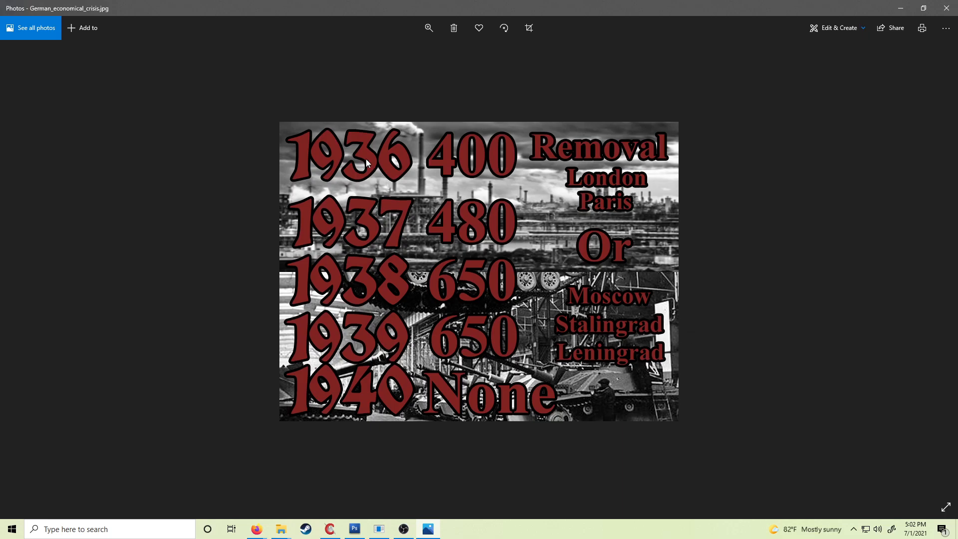
{"action": "mouse_move", "coordinate": [287, 171]}
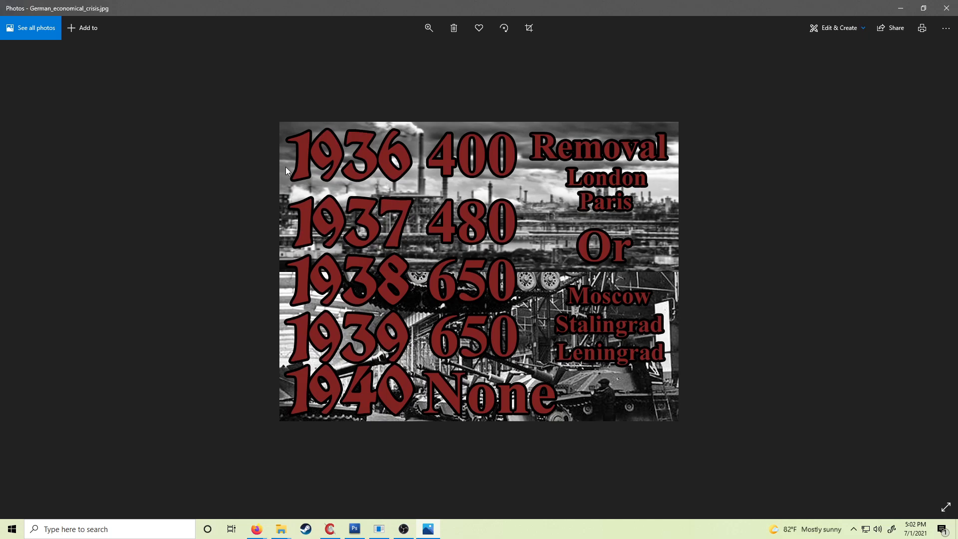
{"action": "mouse_move", "coordinate": [482, 176]}
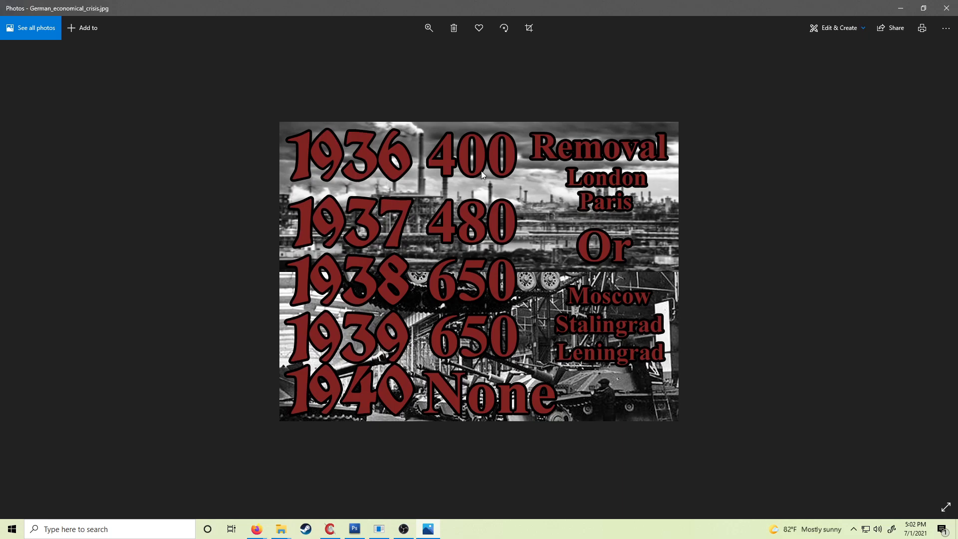
{"action": "mouse_move", "coordinate": [539, 176]}
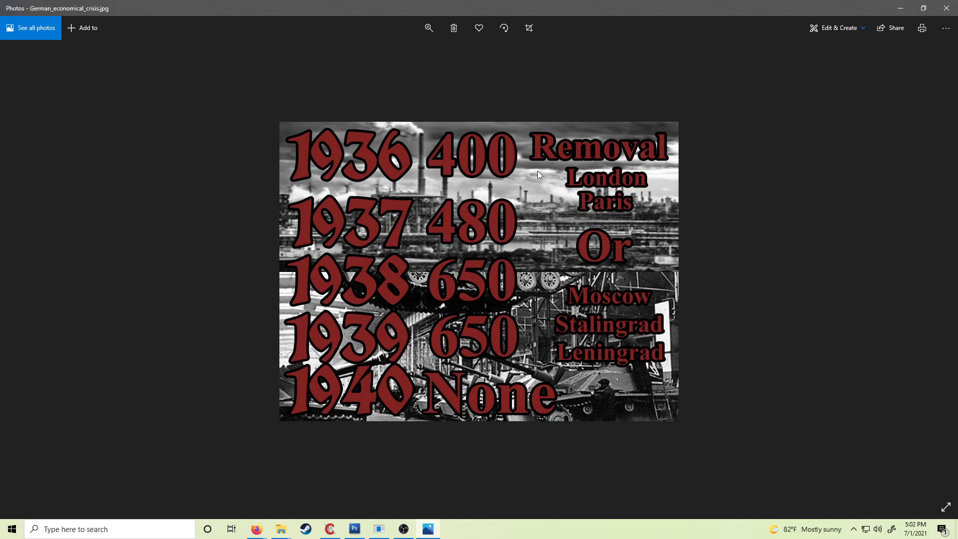
{"action": "mouse_move", "coordinate": [470, 234]}
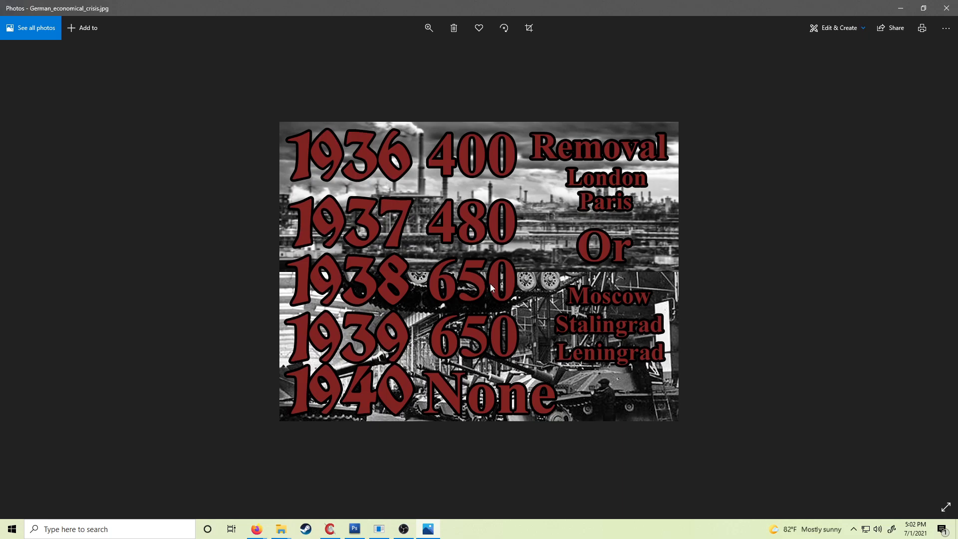
{"action": "mouse_move", "coordinate": [401, 351]}
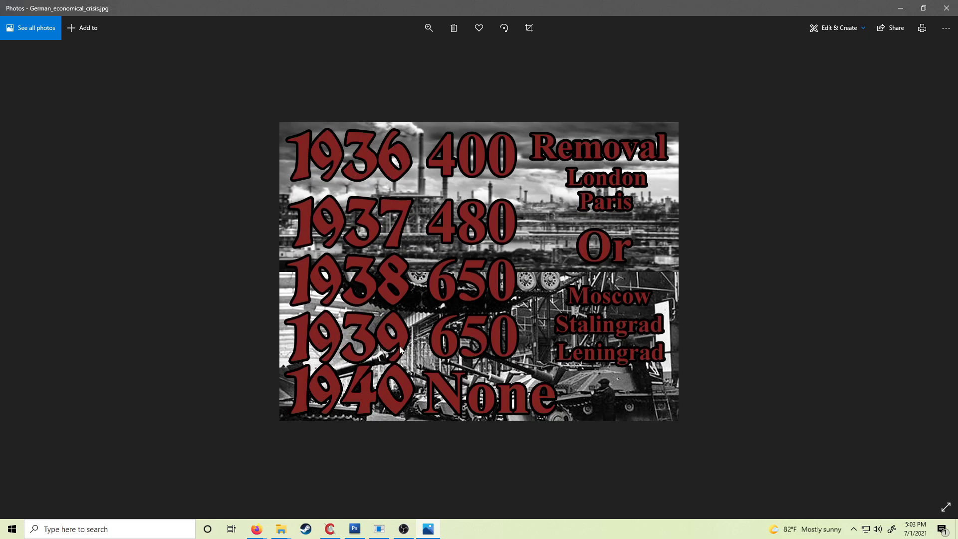
{"action": "mouse_move", "coordinate": [502, 413]}
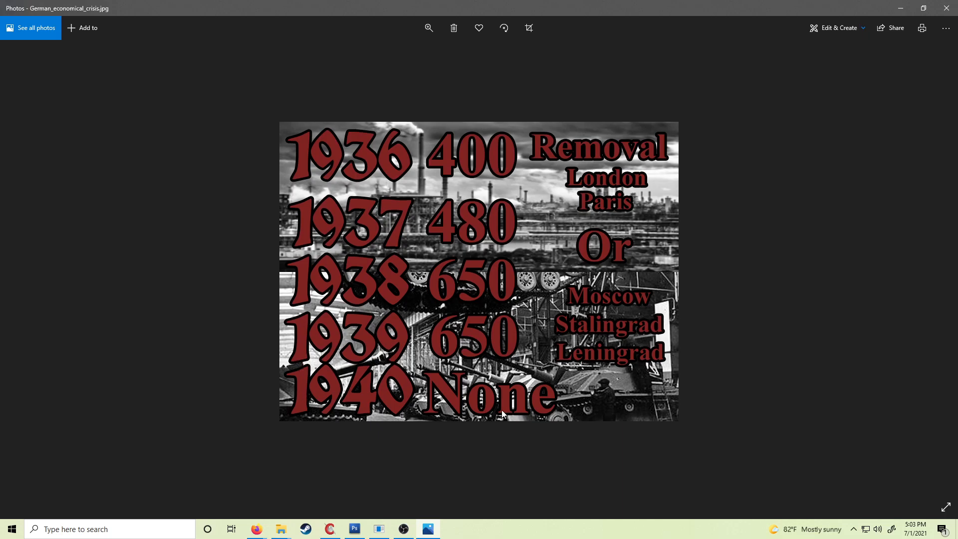
{"action": "mouse_move", "coordinate": [437, 406]}
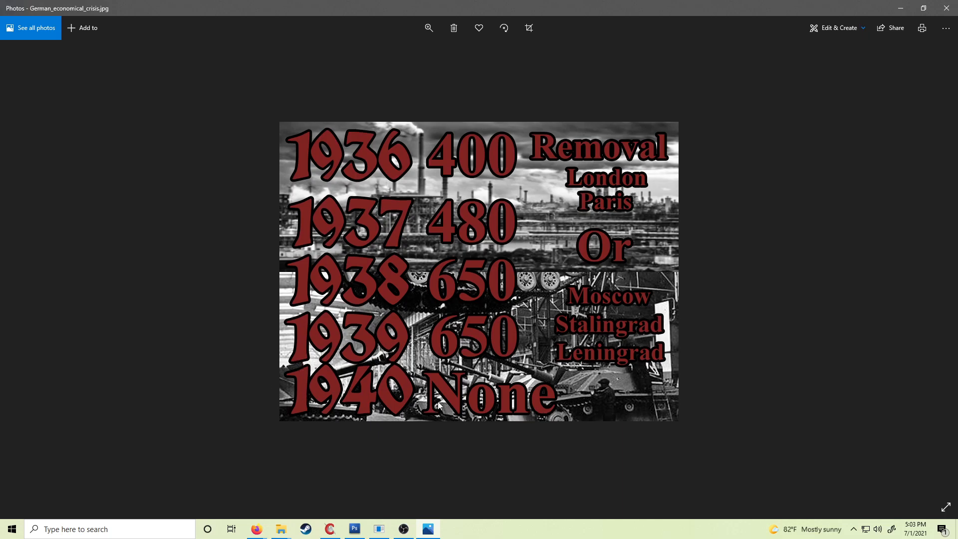
{"action": "mouse_move", "coordinate": [501, 197]}
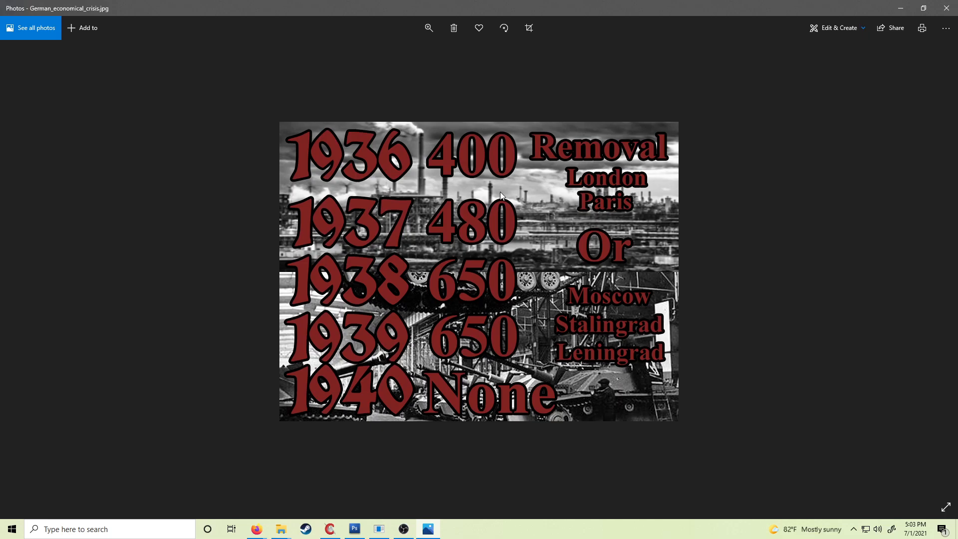
{"action": "mouse_move", "coordinate": [491, 300]}
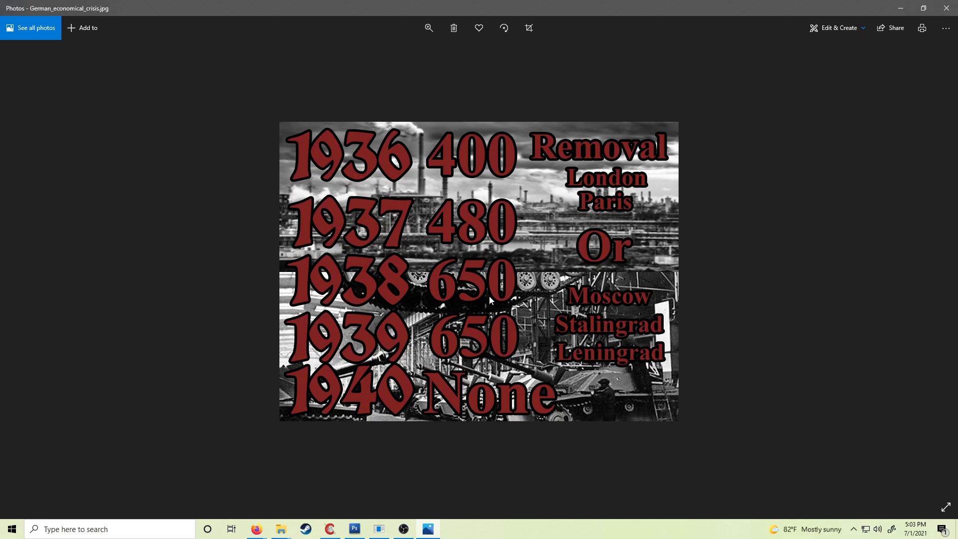
{"action": "mouse_move", "coordinate": [589, 171]}
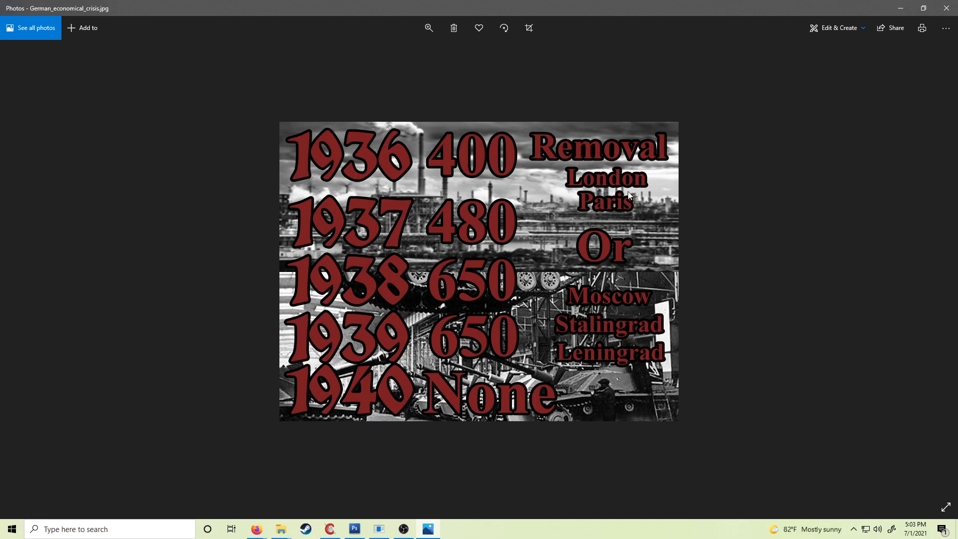
{"action": "mouse_move", "coordinate": [603, 260]}
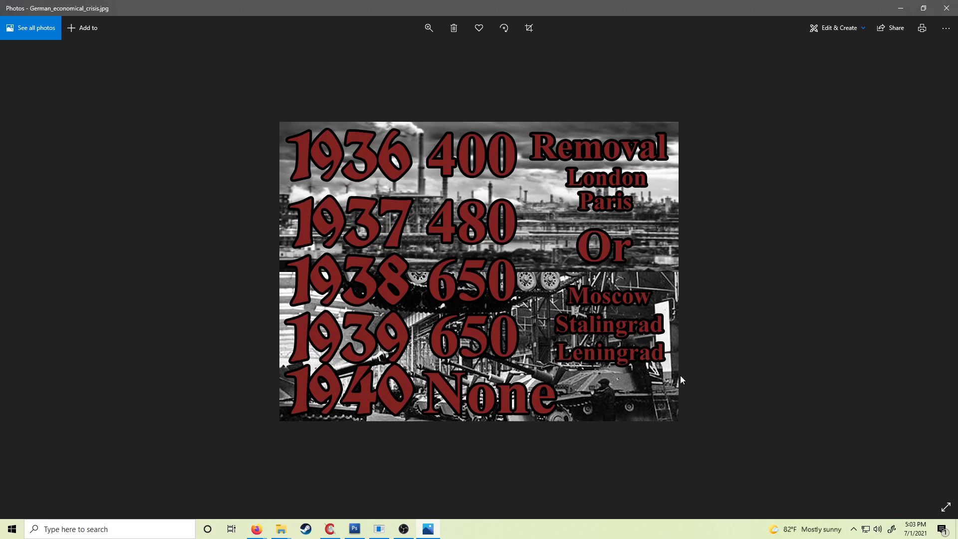
{"action": "mouse_move", "coordinate": [565, 189]}
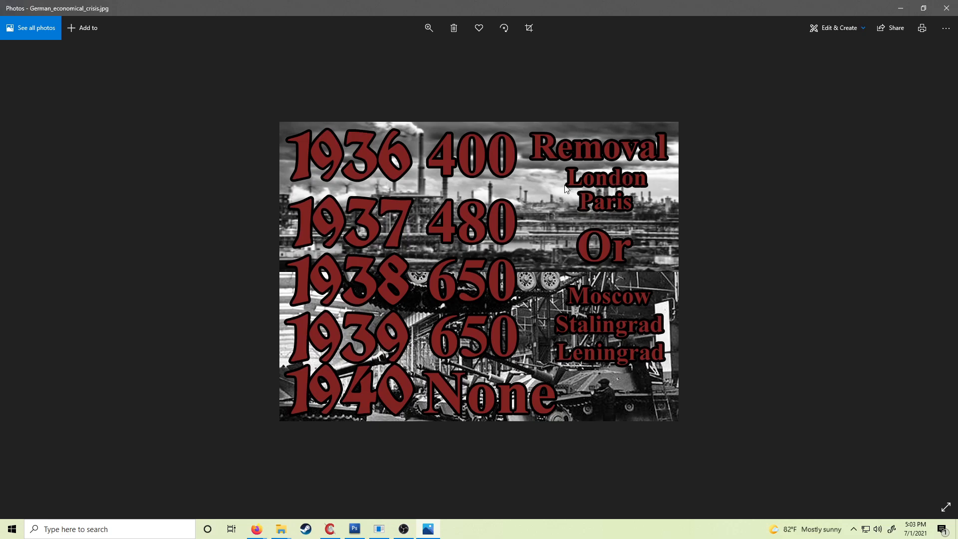
{"action": "mouse_move", "coordinate": [603, 170]}
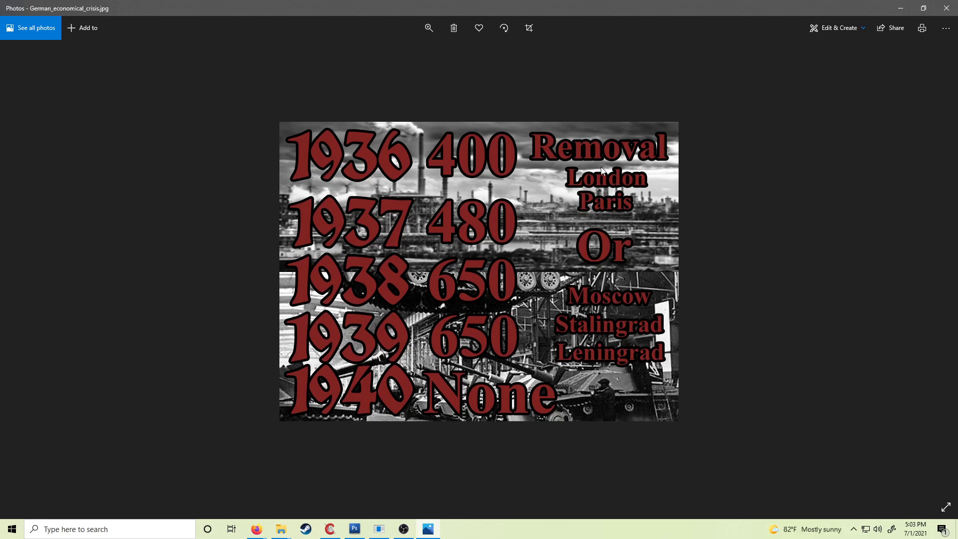
{"action": "mouse_move", "coordinate": [644, 434]}
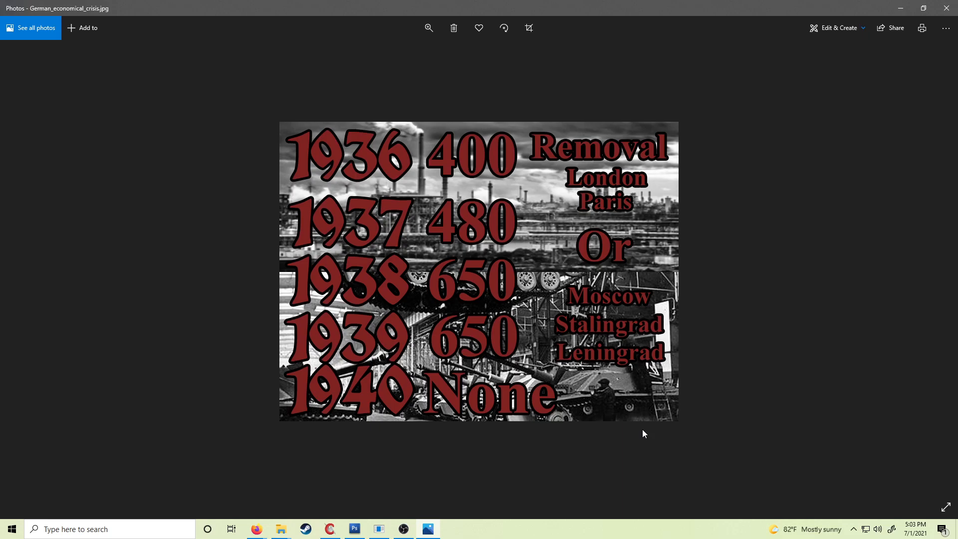
{"action": "mouse_move", "coordinate": [572, 308]}
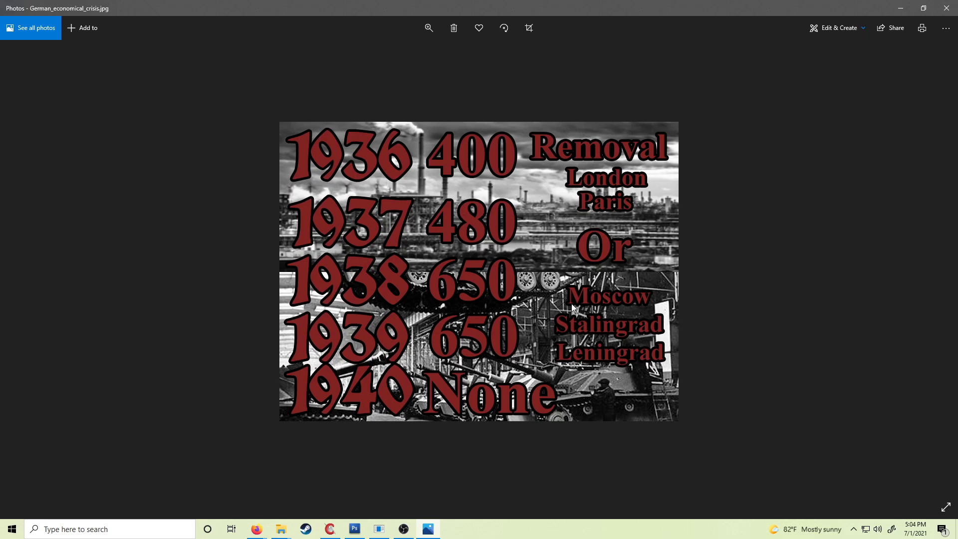
{"action": "mouse_move", "coordinate": [568, 324]}
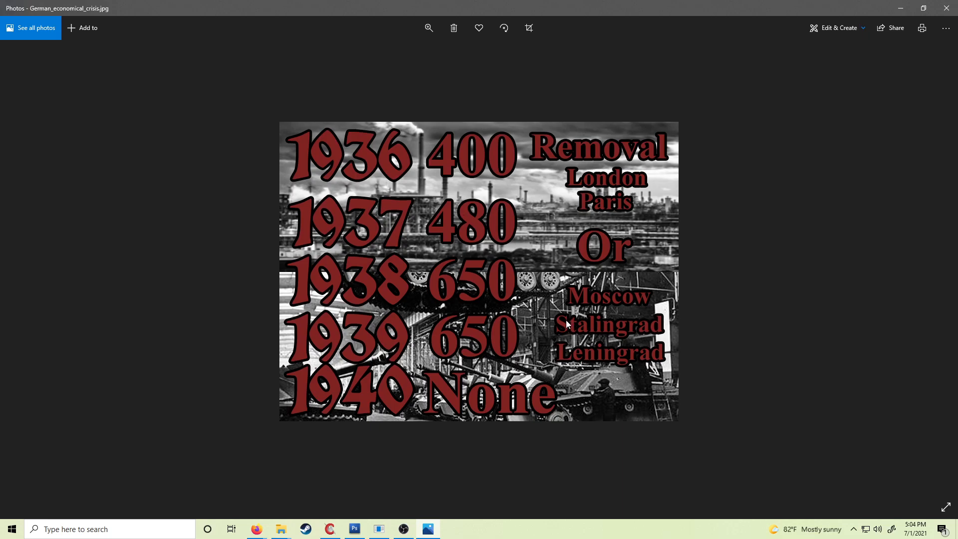
{"action": "mouse_move", "coordinate": [449, 445]}
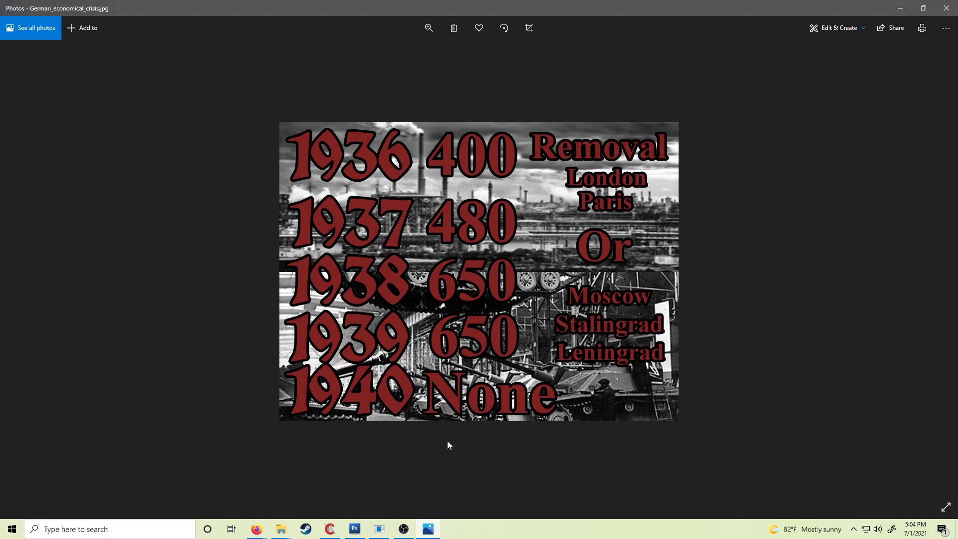
{"action": "mouse_move", "coordinate": [467, 173]}
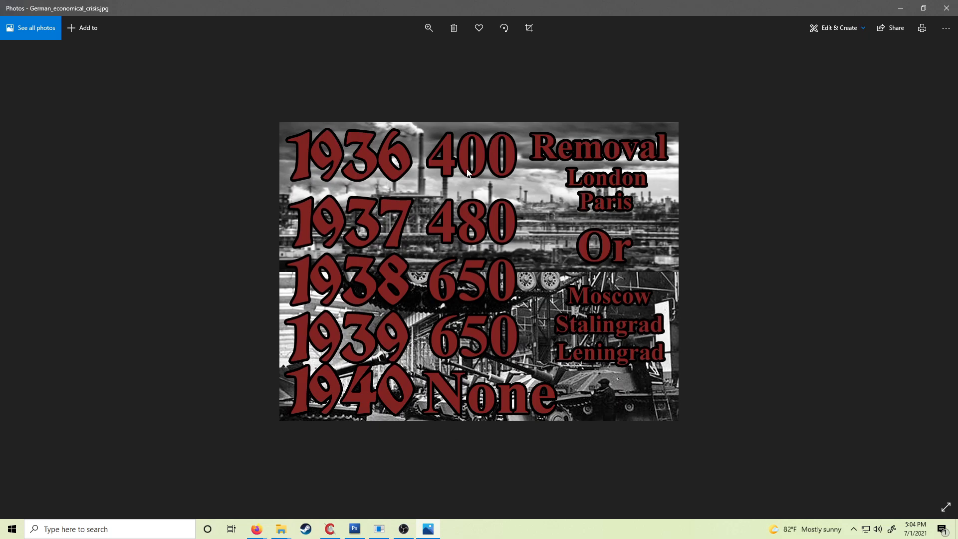
{"action": "mouse_move", "coordinate": [383, 283]}
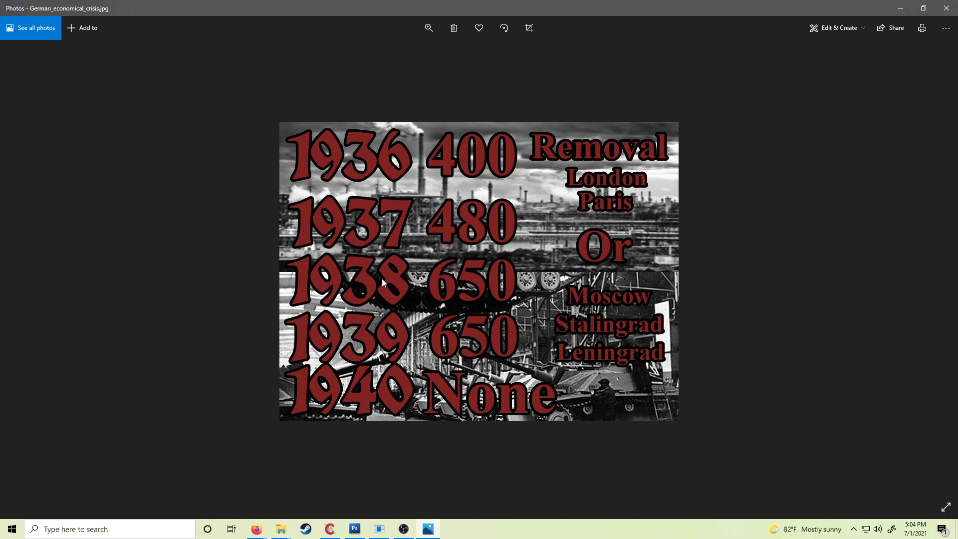
{"action": "mouse_move", "coordinate": [489, 228]}
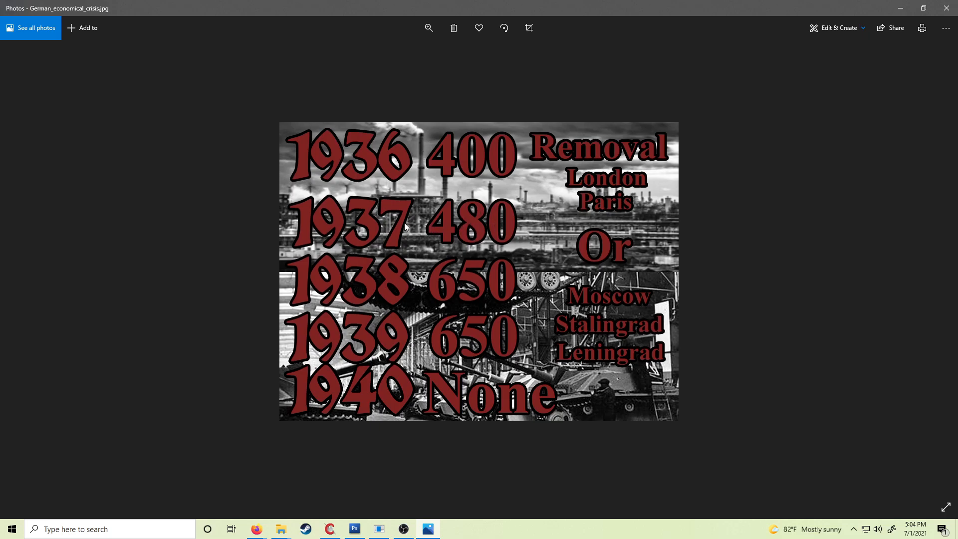
{"action": "mouse_move", "coordinate": [330, 263]}
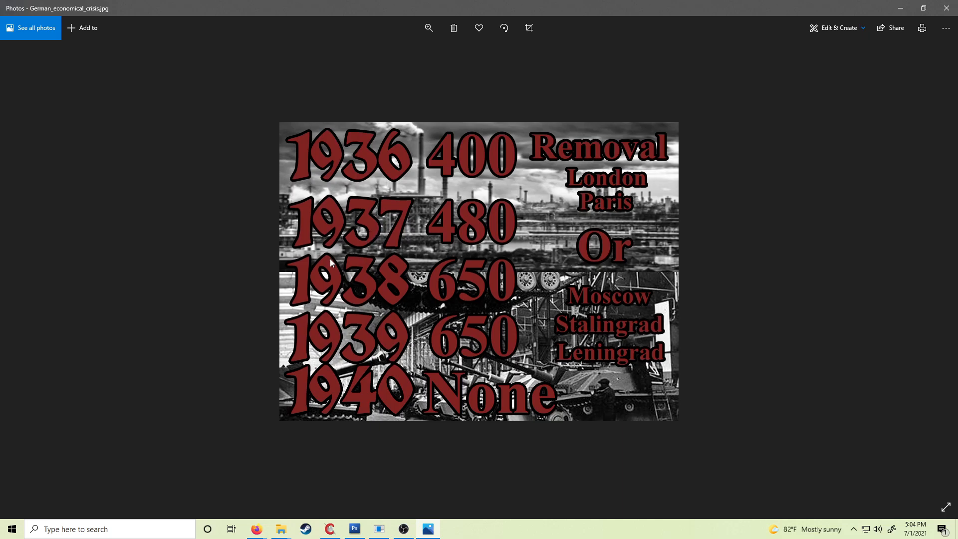
{"action": "mouse_move", "coordinate": [496, 275]}
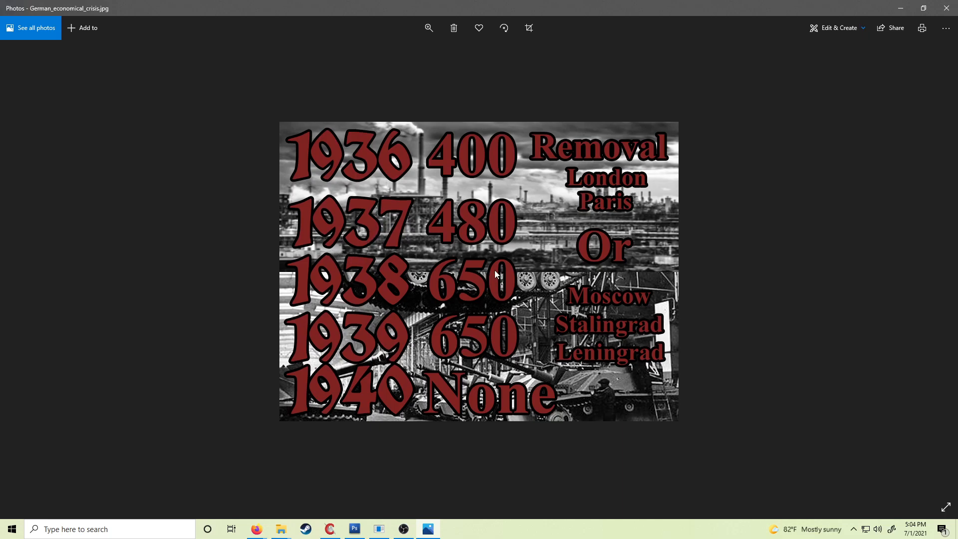
{"action": "mouse_move", "coordinate": [371, 276]}
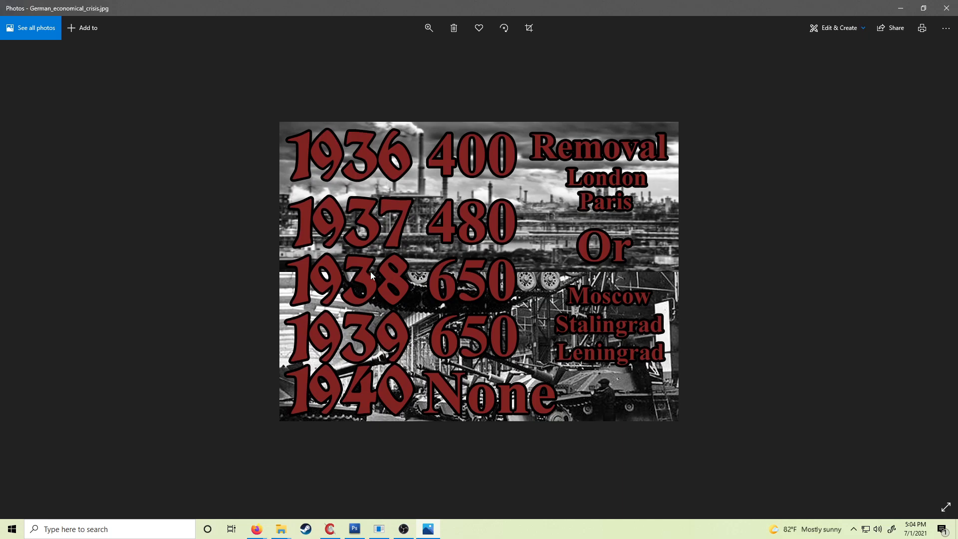
{"action": "mouse_move", "coordinate": [462, 291]}
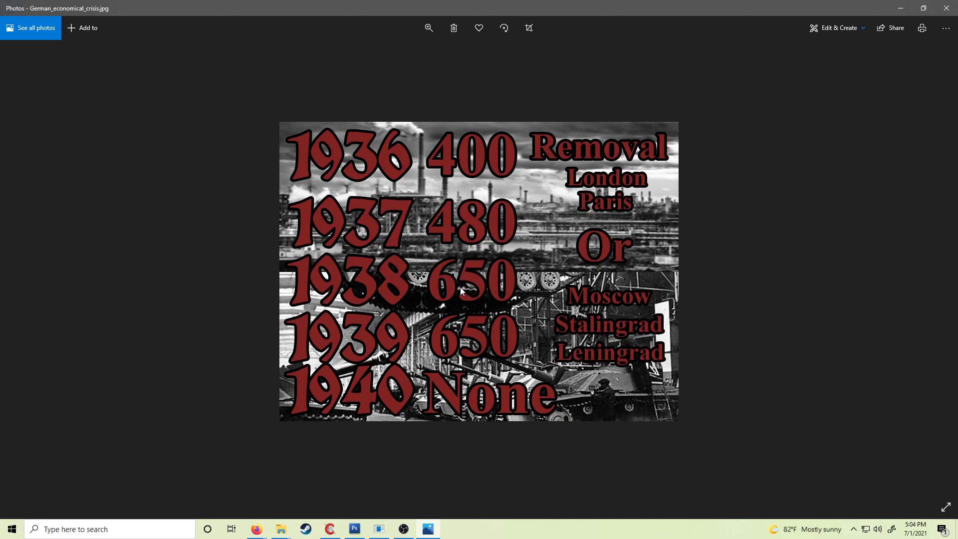
{"action": "mouse_move", "coordinate": [519, 441]}
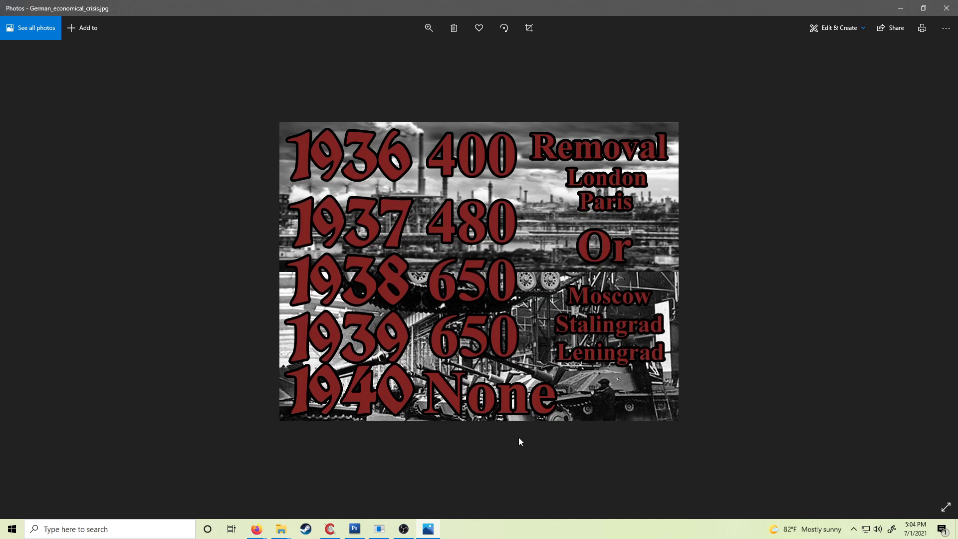
{"action": "mouse_move", "coordinate": [598, 464]}
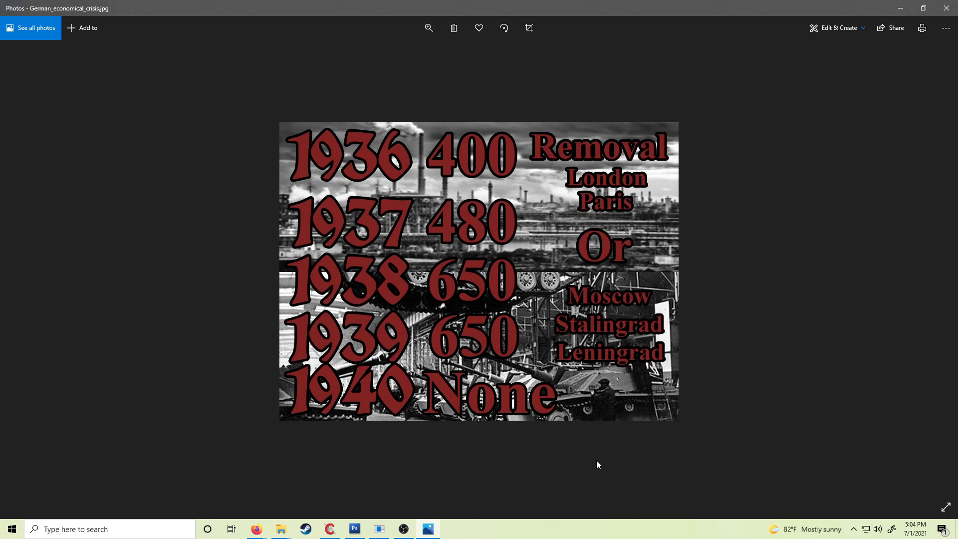